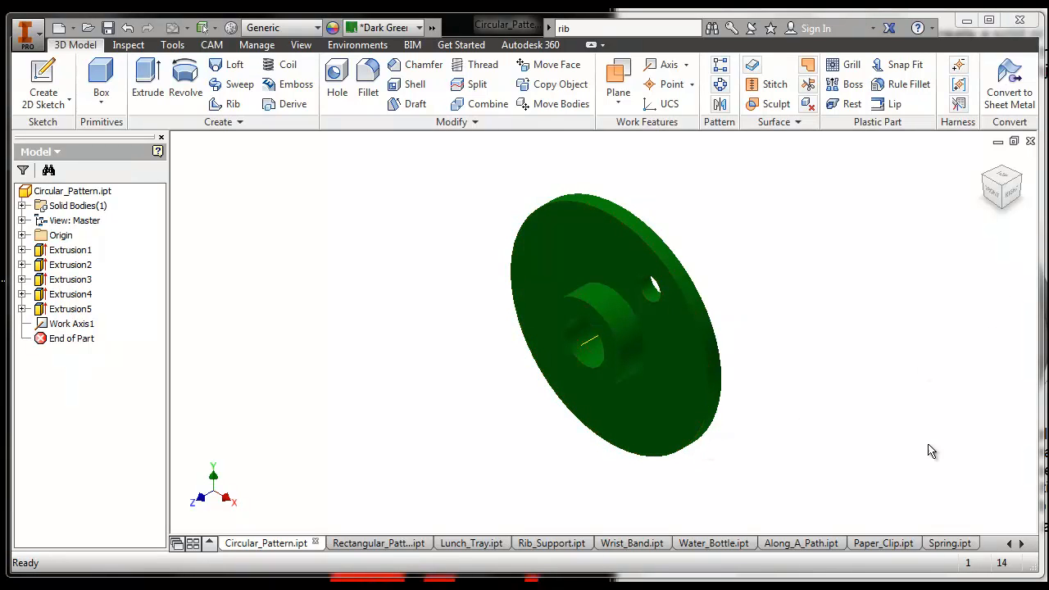
{"action": "mouse_move", "coordinate": [1002, 331]}
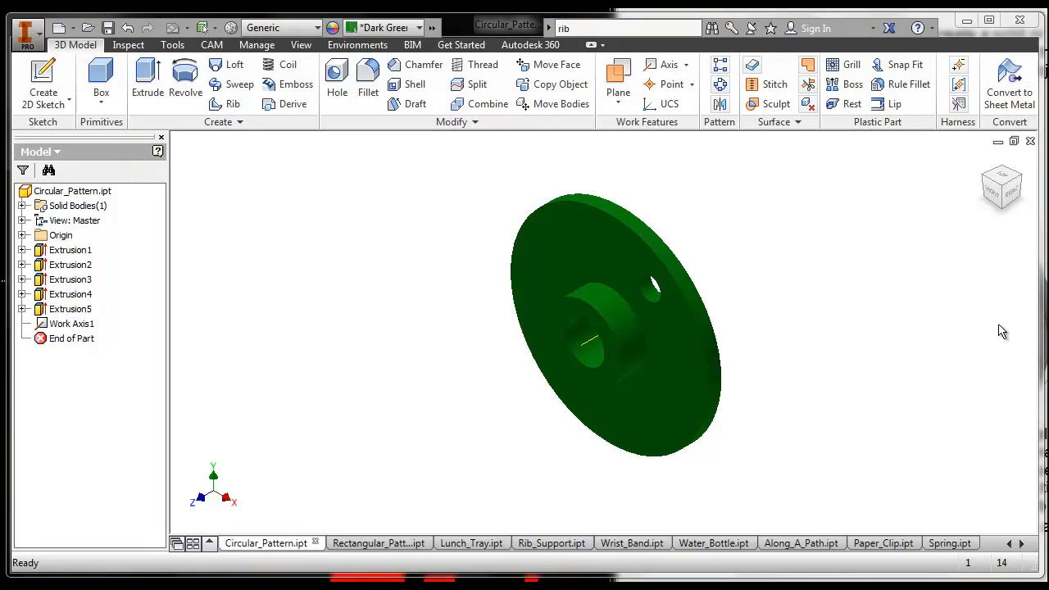
{"action": "mouse_move", "coordinate": [1020, 331]}
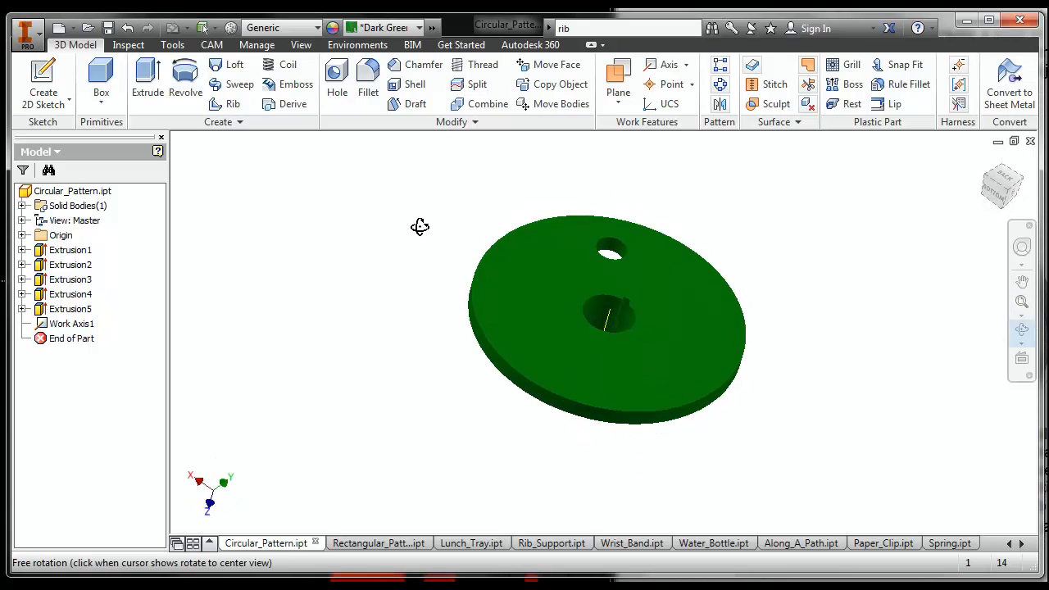
Orbit the disc to view it face-up, then leave Free Orbit.
{"action": "left_click_drag", "start_coordinate": [419, 226], "coordinate": [367, 281]}
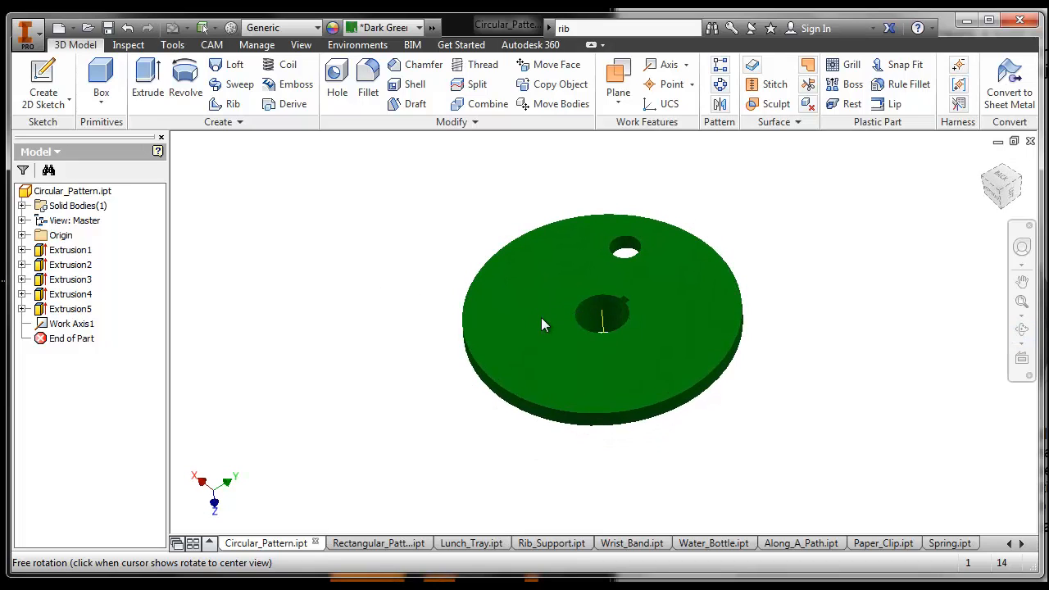
{"action": "left_click", "coordinate": [70, 322]}
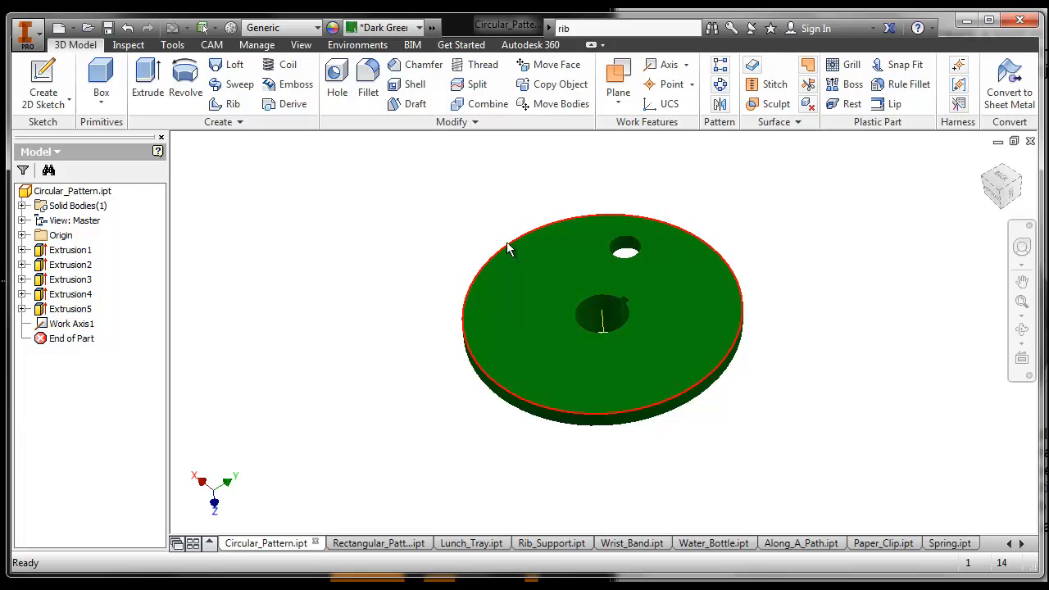
{"action": "mouse_move", "coordinate": [719, 85]}
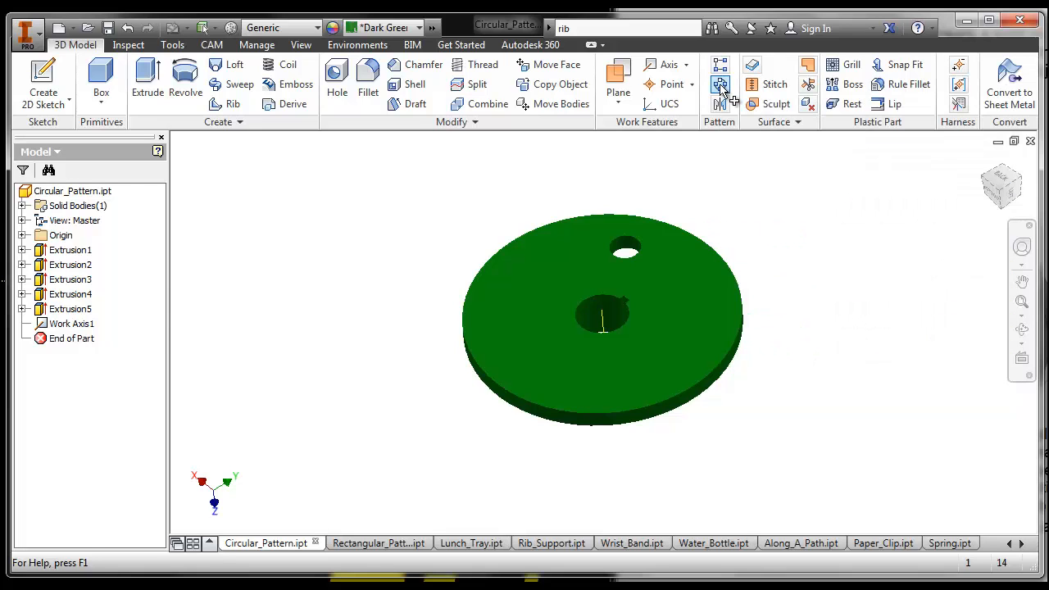
Start a Circular Pattern with the small hole (Extrusion5) as the feature to copy.
{"action": "left_click", "coordinate": [719, 85]}
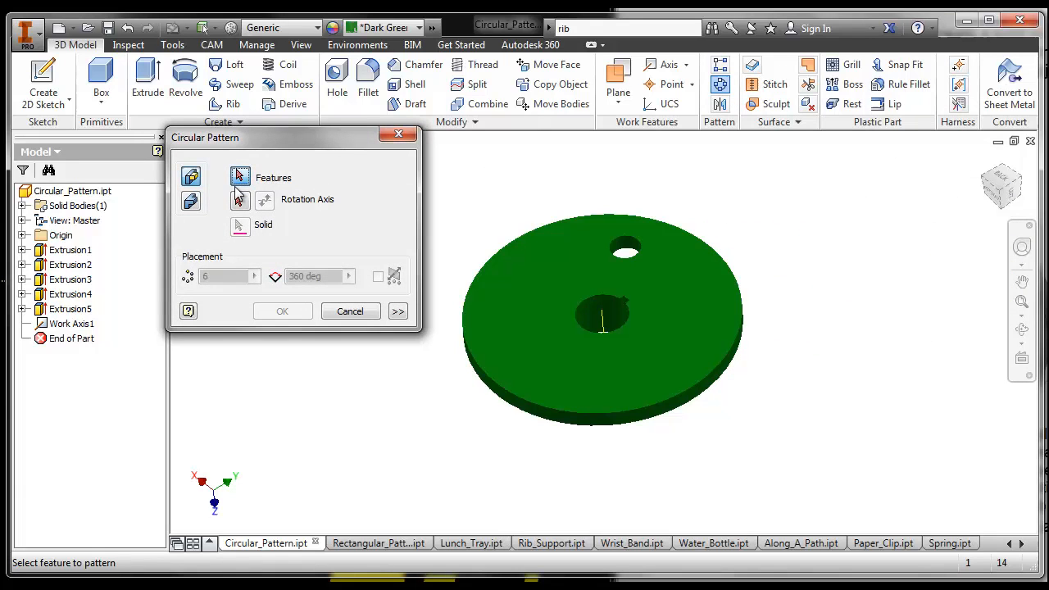
{"action": "left_click", "coordinate": [624, 249]}
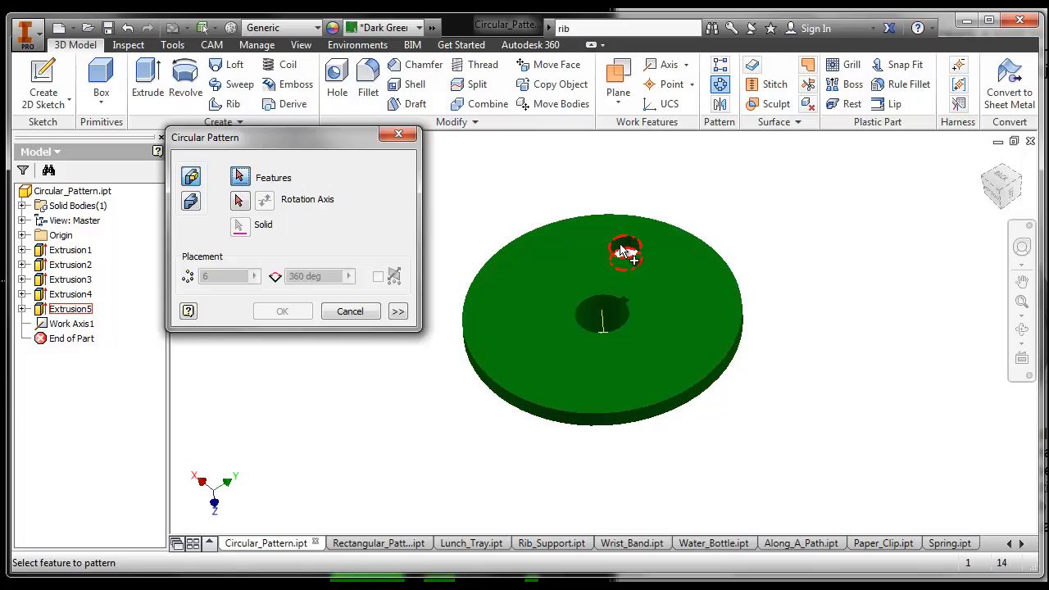
{"action": "left_click", "coordinate": [624, 253]}
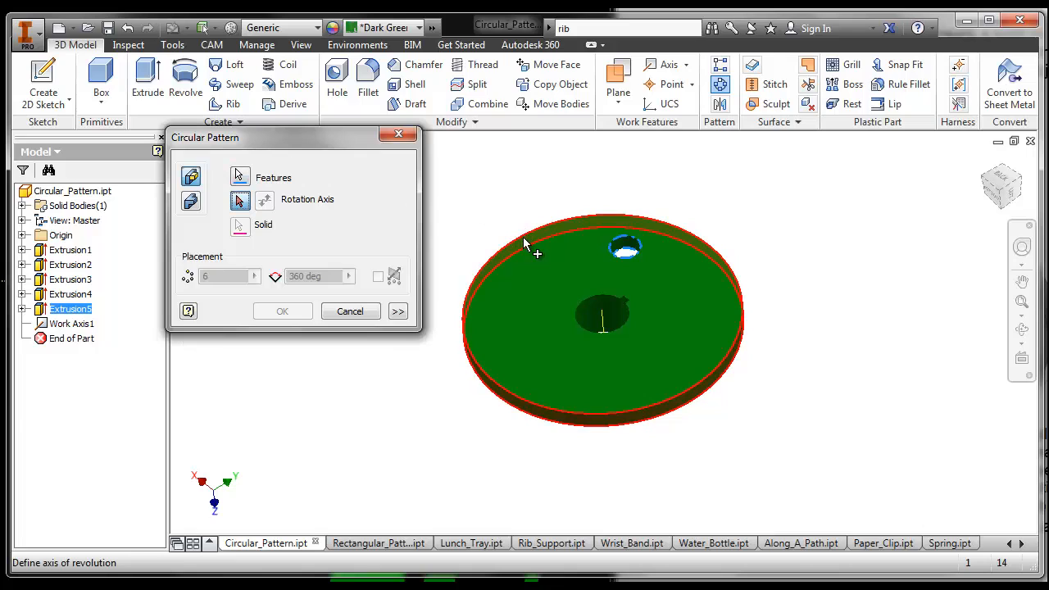
Use the disc's outer rim as the pattern's rotation axis.
{"action": "left_click", "coordinate": [603, 319]}
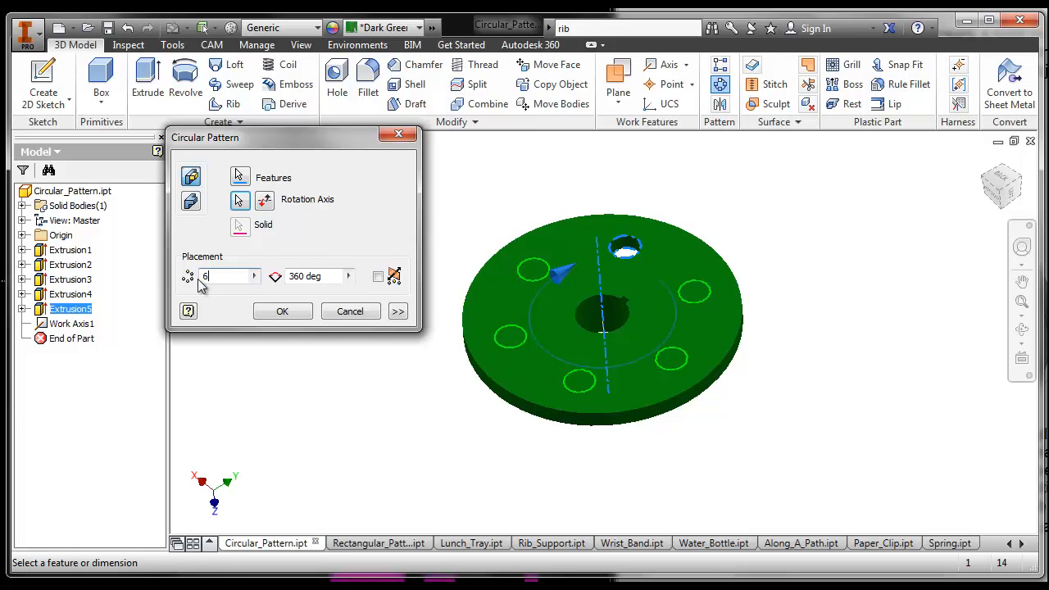
Set the pattern count to 8 holes over the full 360 degrees.
{"action": "type", "text": "8"}
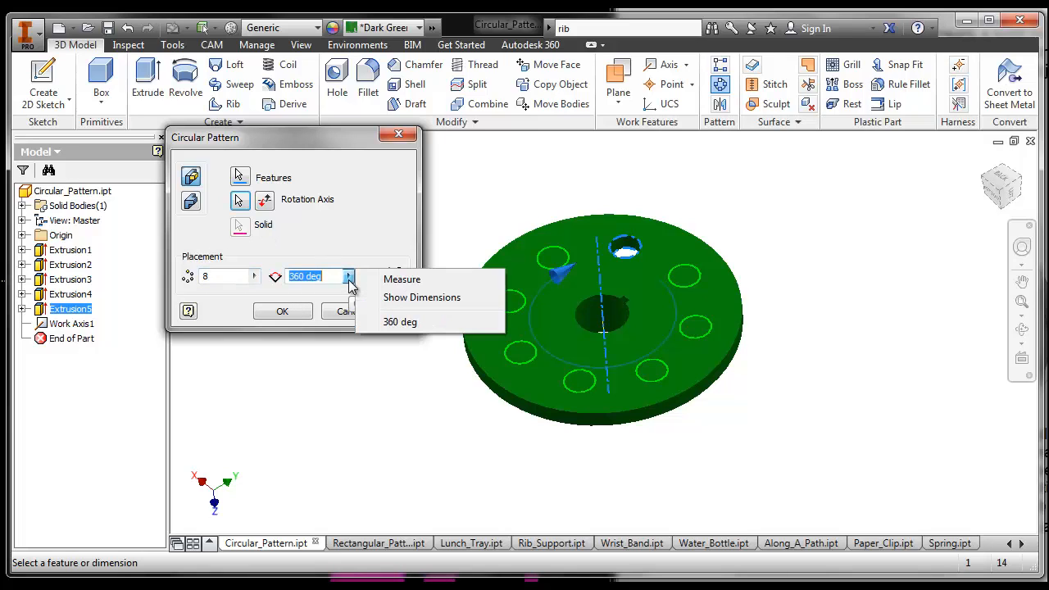
{"action": "mouse_move", "coordinate": [335, 285]}
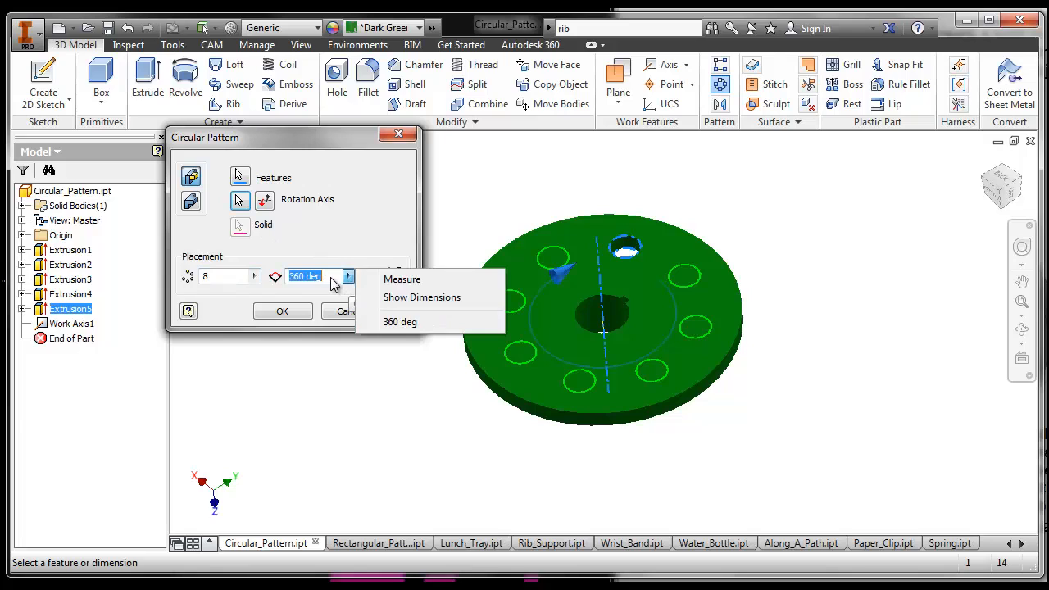